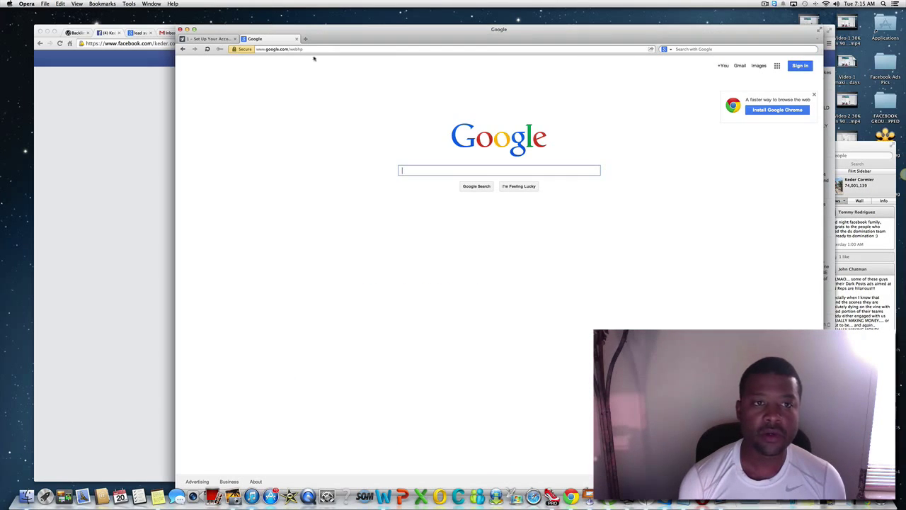
pyautogui.moveTo(367, 81)
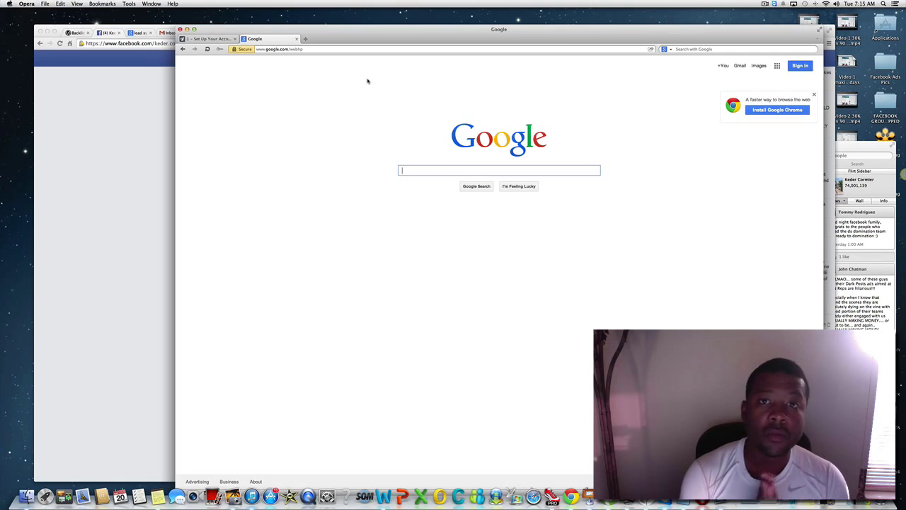
# - Search Google for how to post ads on Craigslist without getting ghosted
pyautogui.write('how post ad')
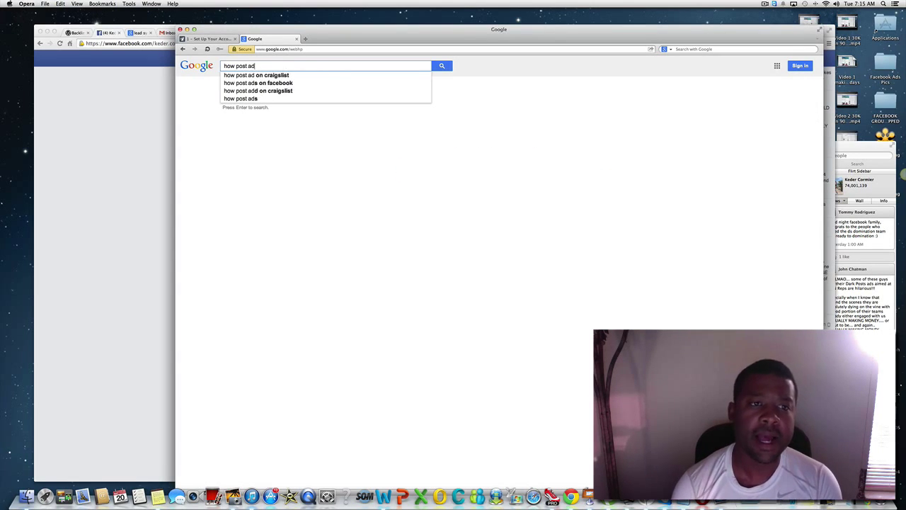
pyautogui.write('s on Craigslist w')
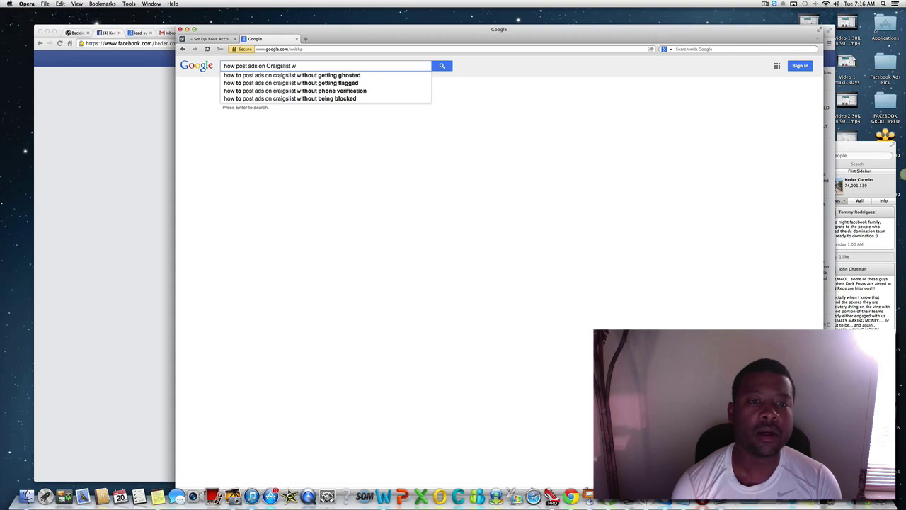
pyautogui.moveTo(319, 75)
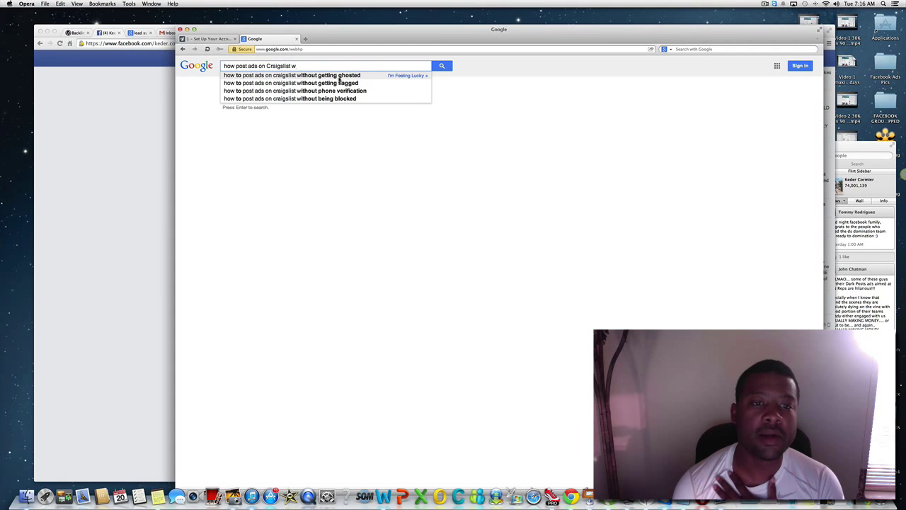
pyautogui.click(291, 75)
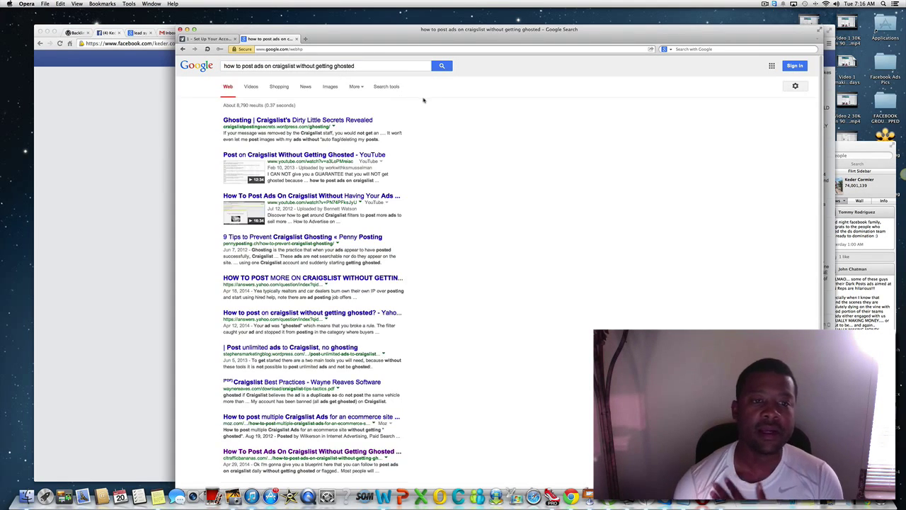
# - Locate and open the citrafficbananas blog post about posting Craigslist ads
pyautogui.scroll(-3)
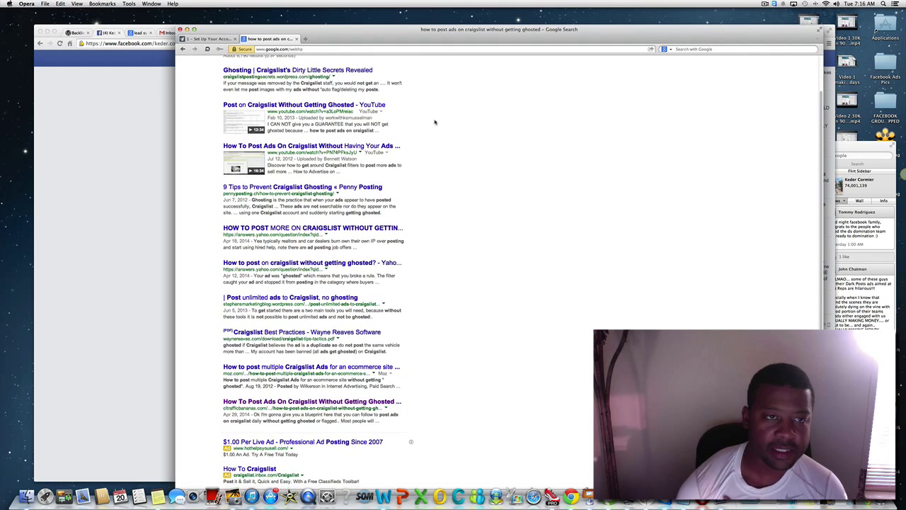
pyautogui.scroll(-3)
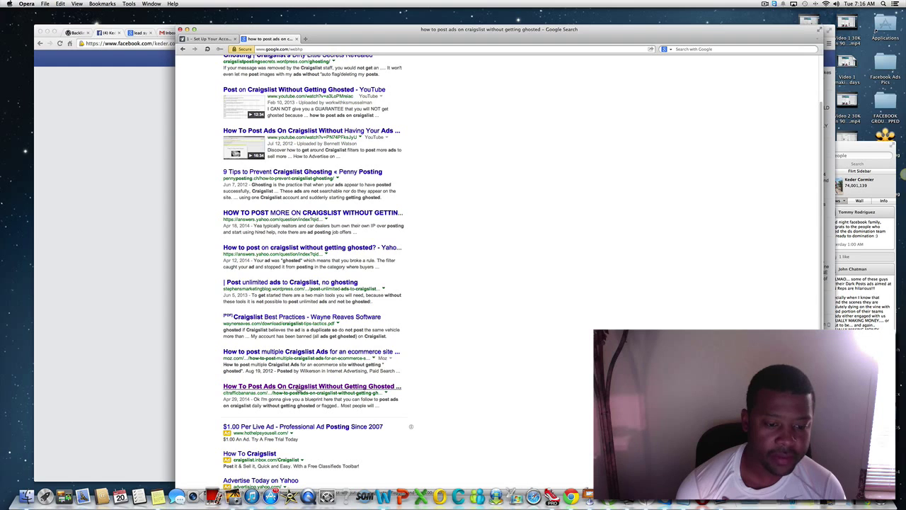
pyautogui.click(312, 386)
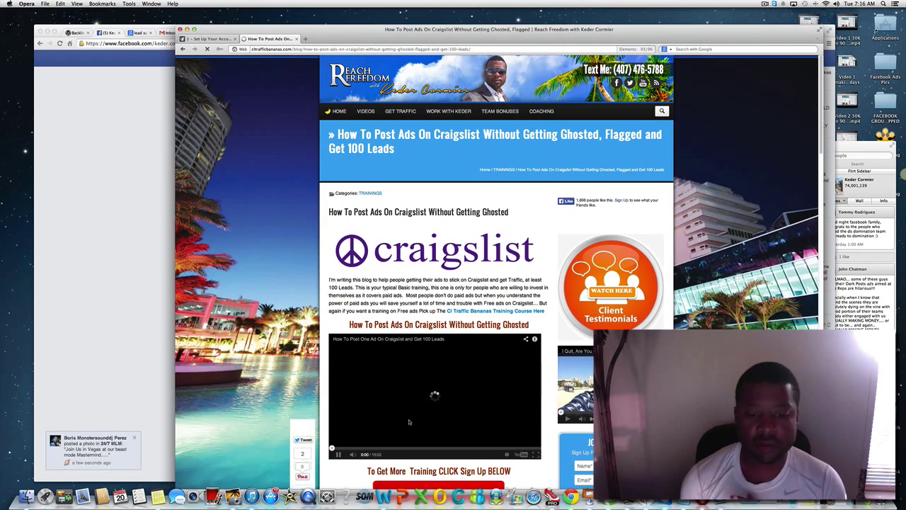
pyautogui.scroll(-3)
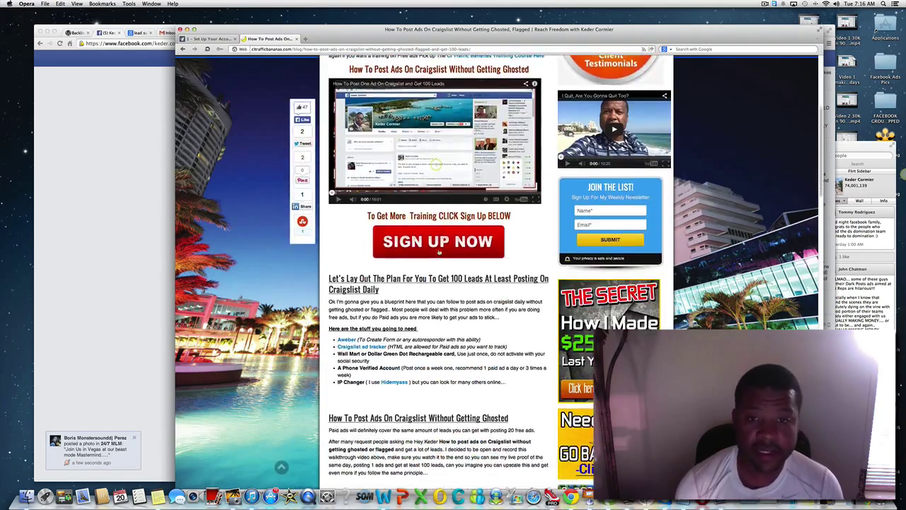
pyautogui.scroll(-3)
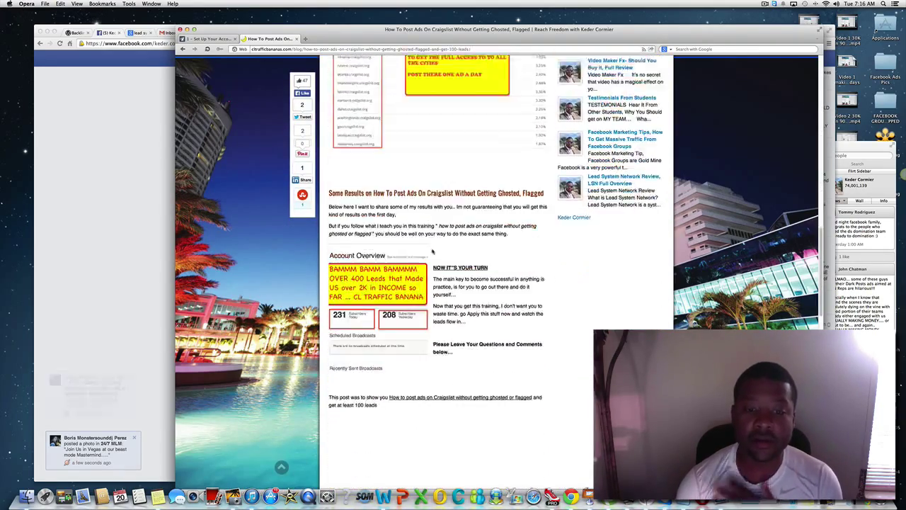
pyautogui.scroll(-3)
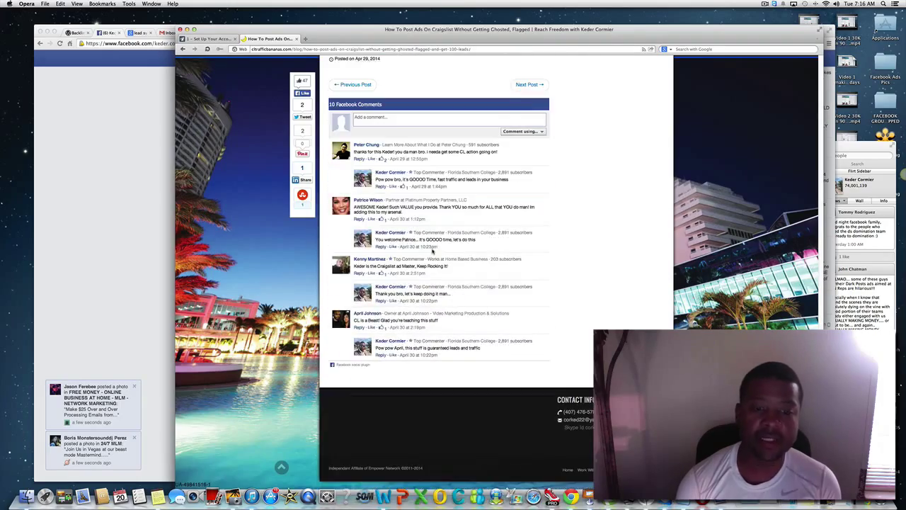
pyautogui.scroll(3)
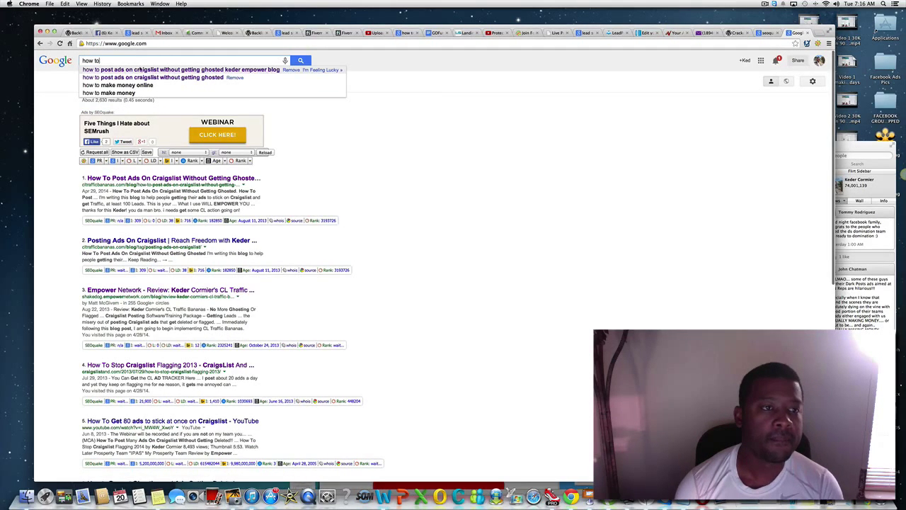
# - Rerun the Craigslist ghosting search and review the SEOquake bars down to the blog at rank 10
pyautogui.click(163, 69)
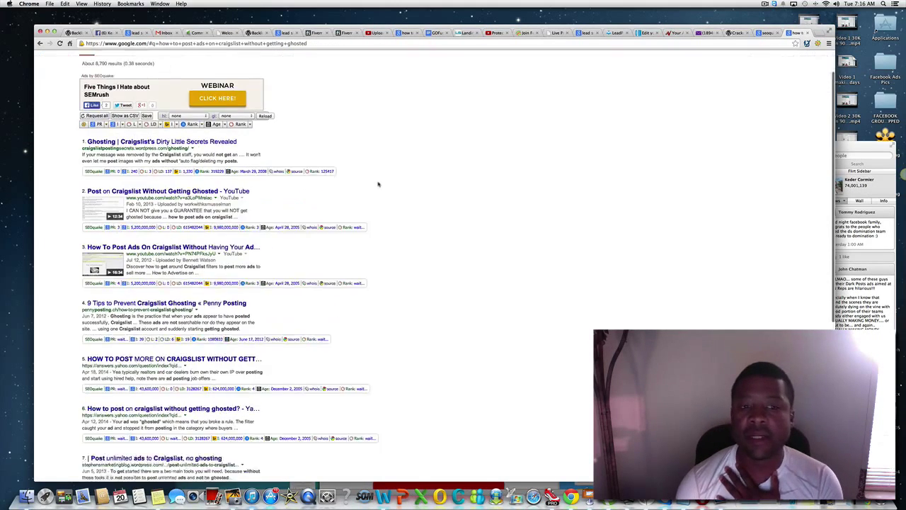
pyautogui.scroll(-3)
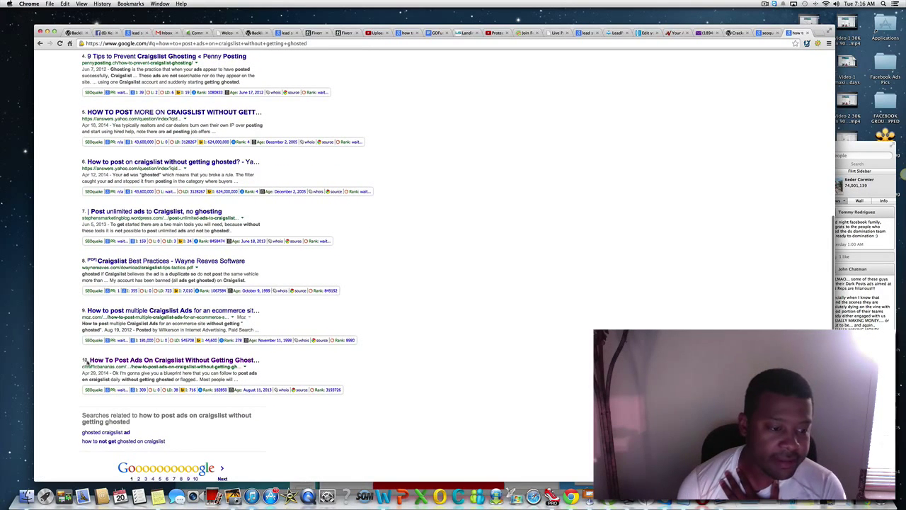
pyautogui.scroll(3)
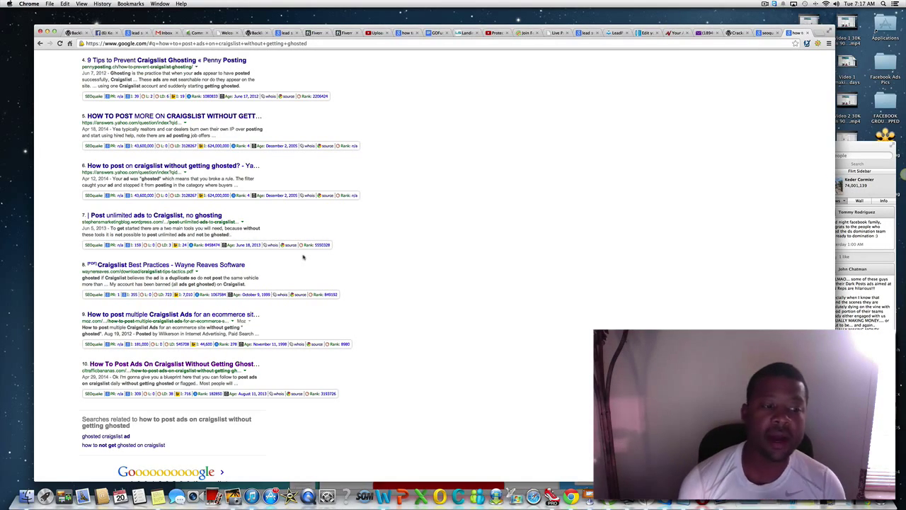
pyautogui.scroll(3)
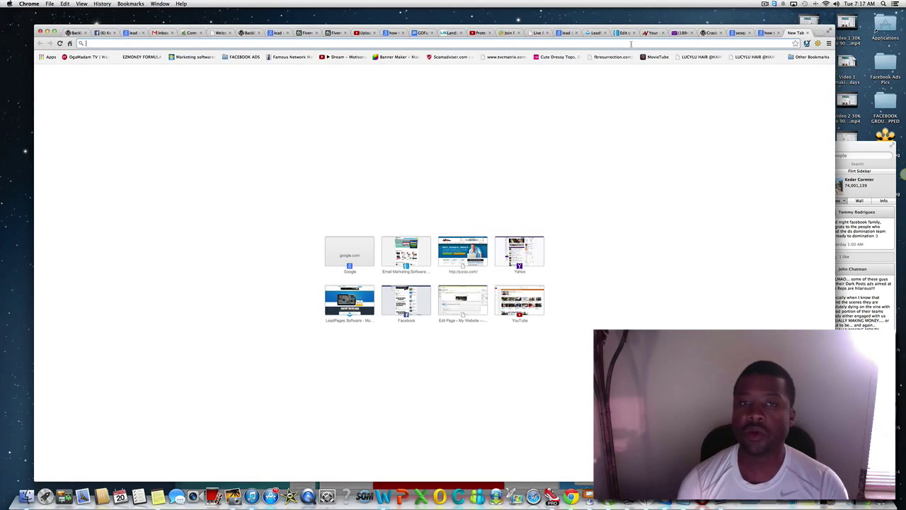
# - Search Google for seo quake, open seoquake.com, then return to the Craigslist results
pyautogui.write('google.com')
pyautogui.write('seo quake')
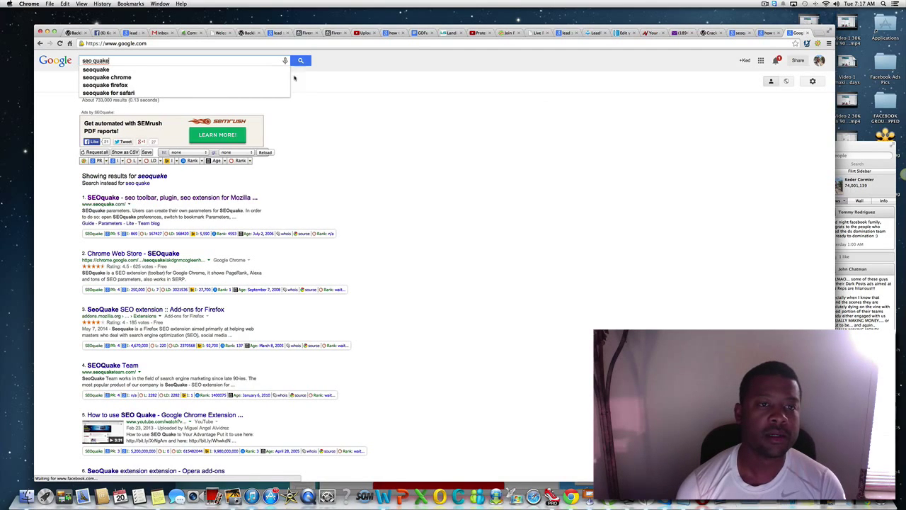
pyautogui.click(300, 60)
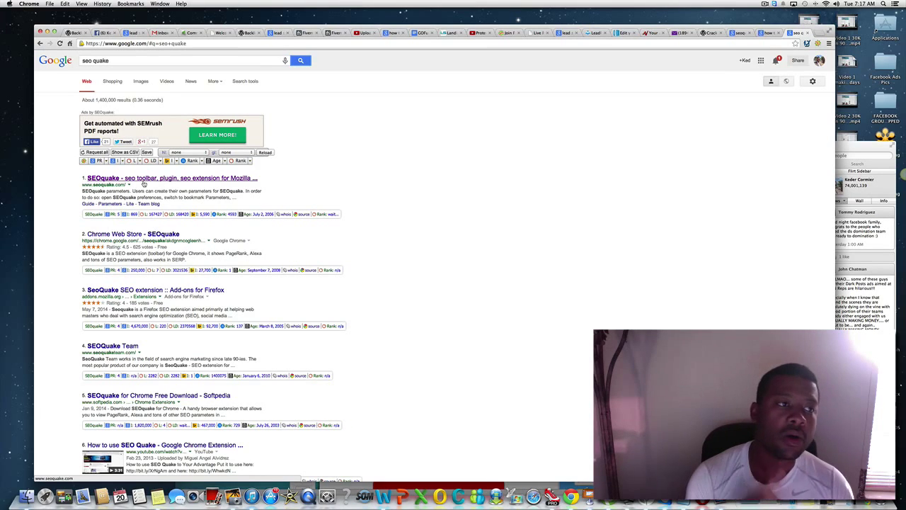
pyautogui.click(171, 178)
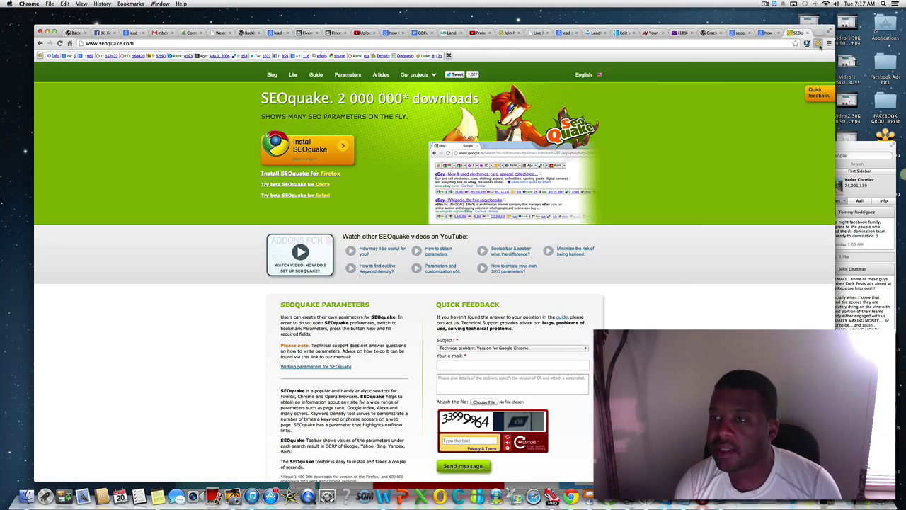
pyautogui.click(818, 44)
pyautogui.write('c')
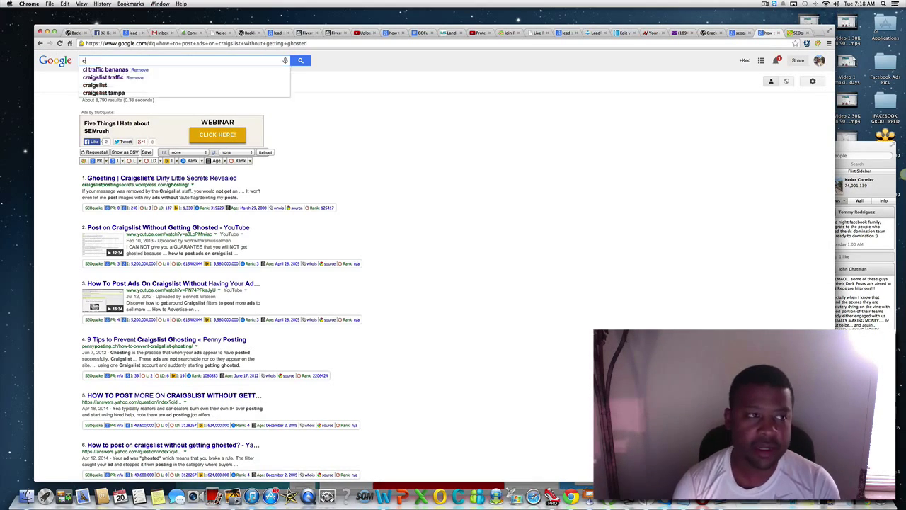
# - Search 'instanoise review' and review SEOquake metrics with the Jvzoo page ranked second
pyautogui.write('instanoise review')
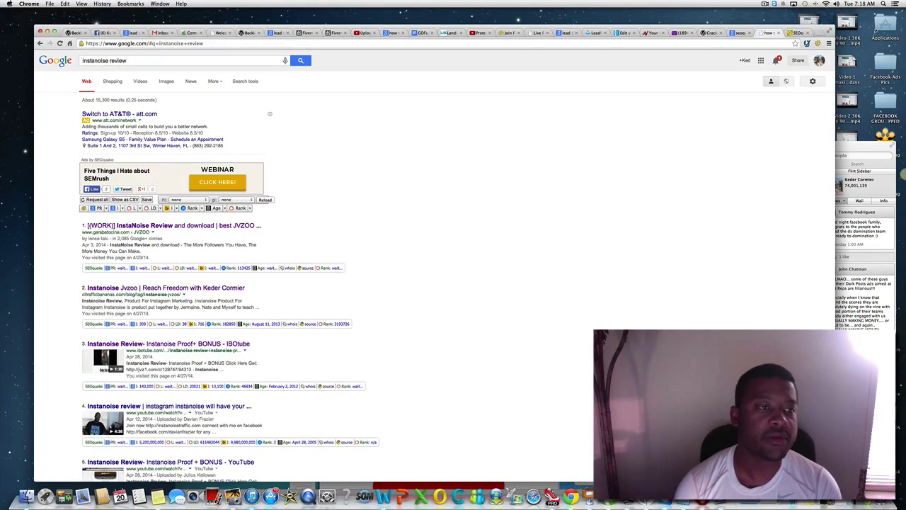
pyautogui.scroll(-3)
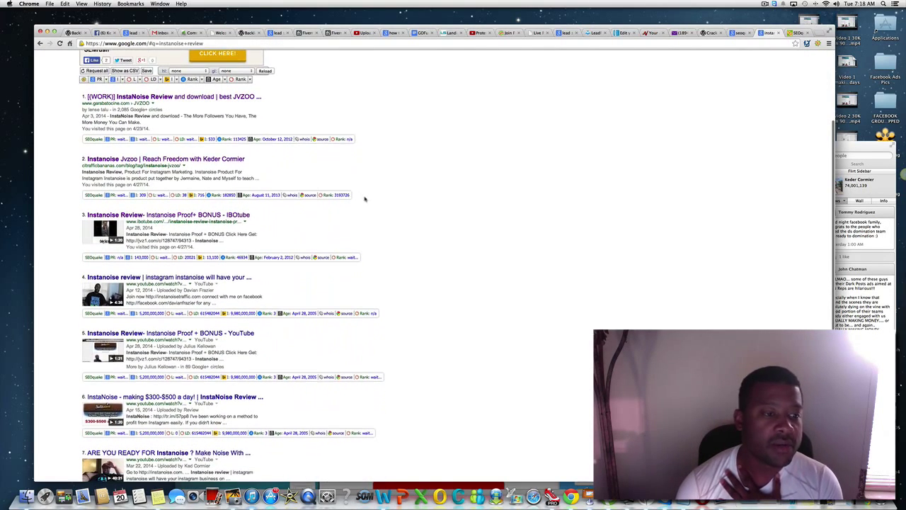
pyautogui.scroll(3)
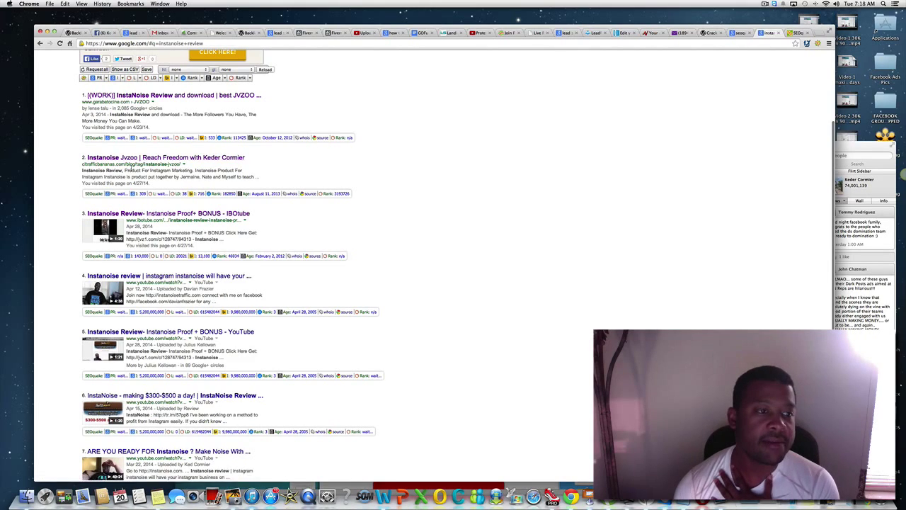
pyautogui.scroll(3)
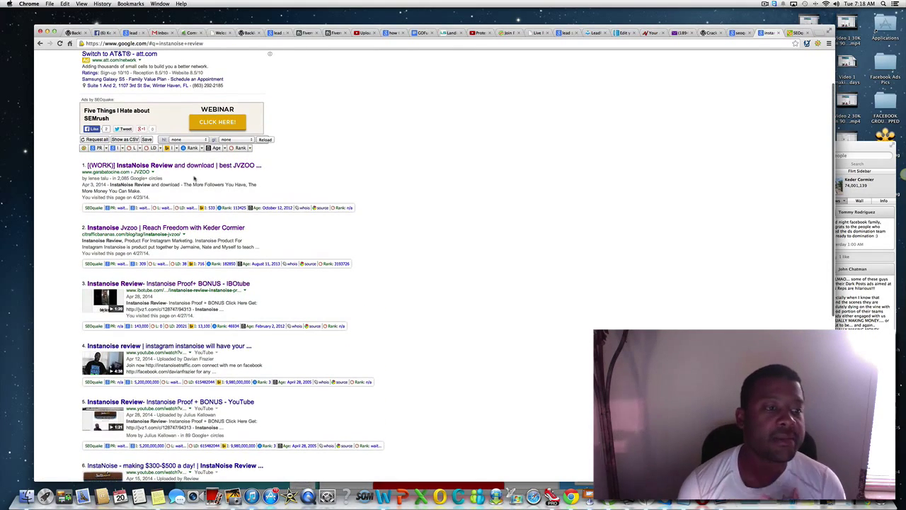